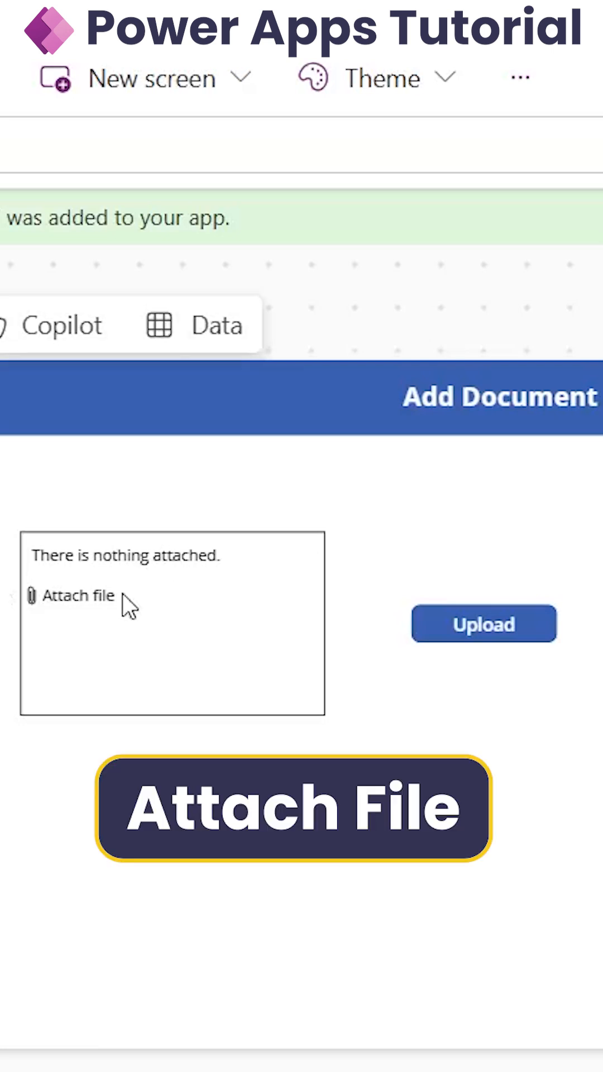
# Step: Select the attachments control and Upload button, and edit its UploadtoDocLibrary.Run formula
pyautogui.click(171, 622)
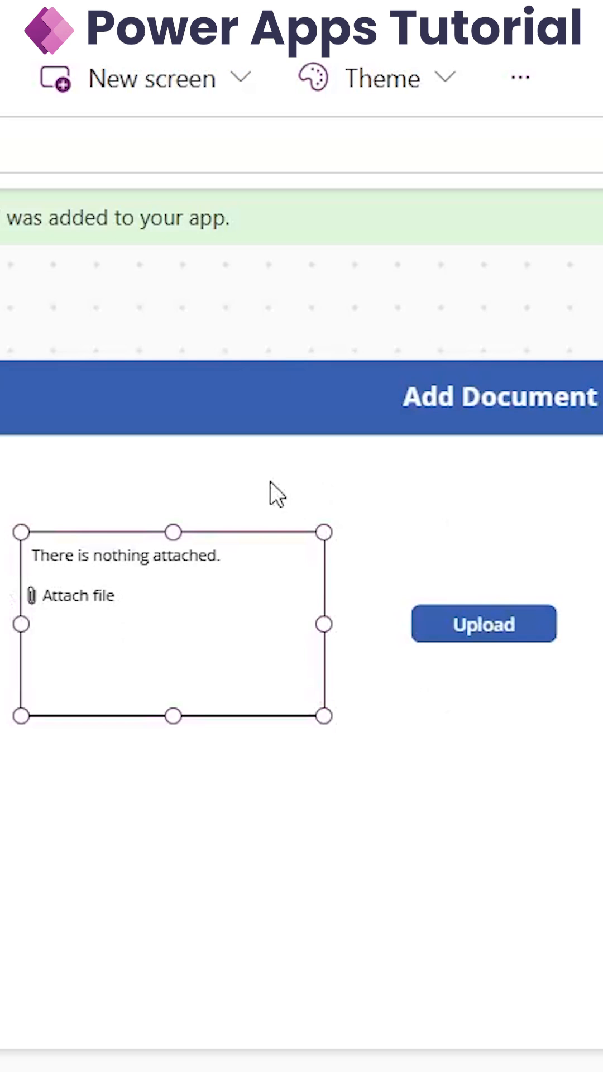
pyautogui.click(483, 623)
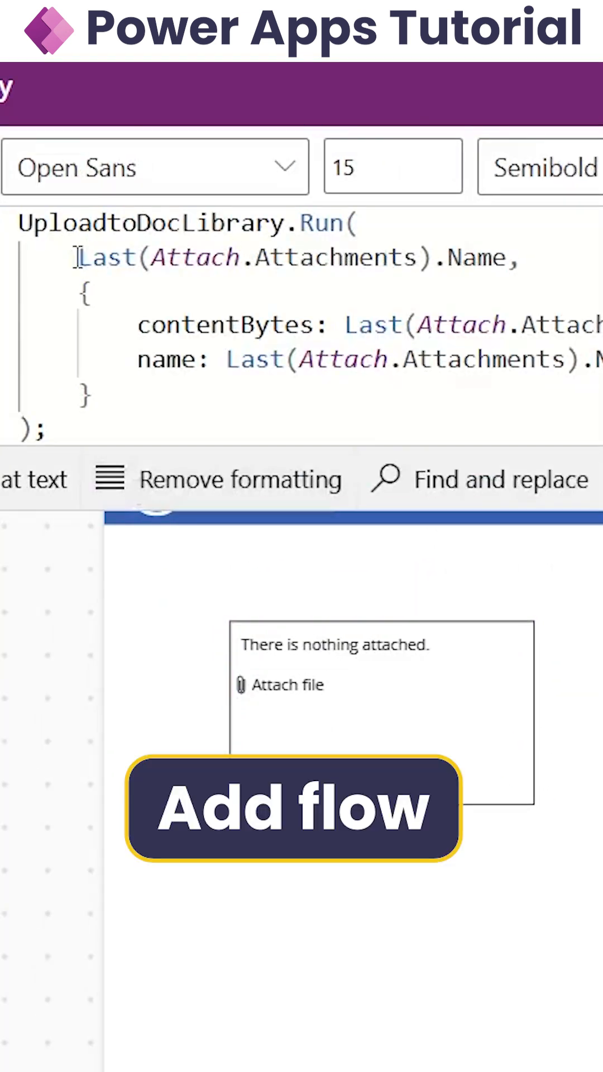
pyautogui.click(294, 807)
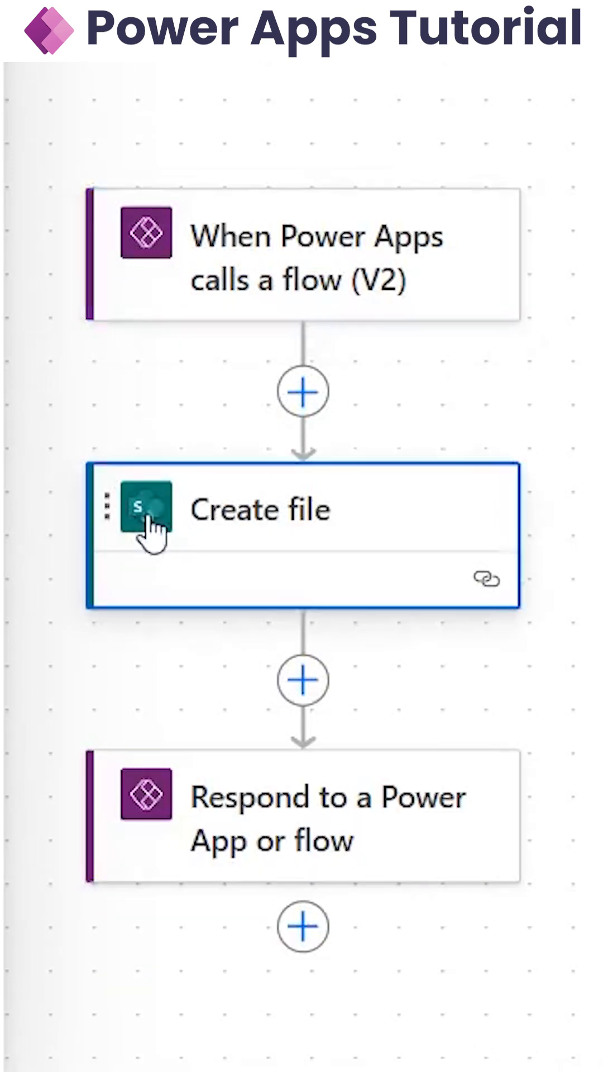
# Step: Expand the Create file action showing the site, /MyFiles folder, and dynamic file name and content
pyautogui.click(260, 509)
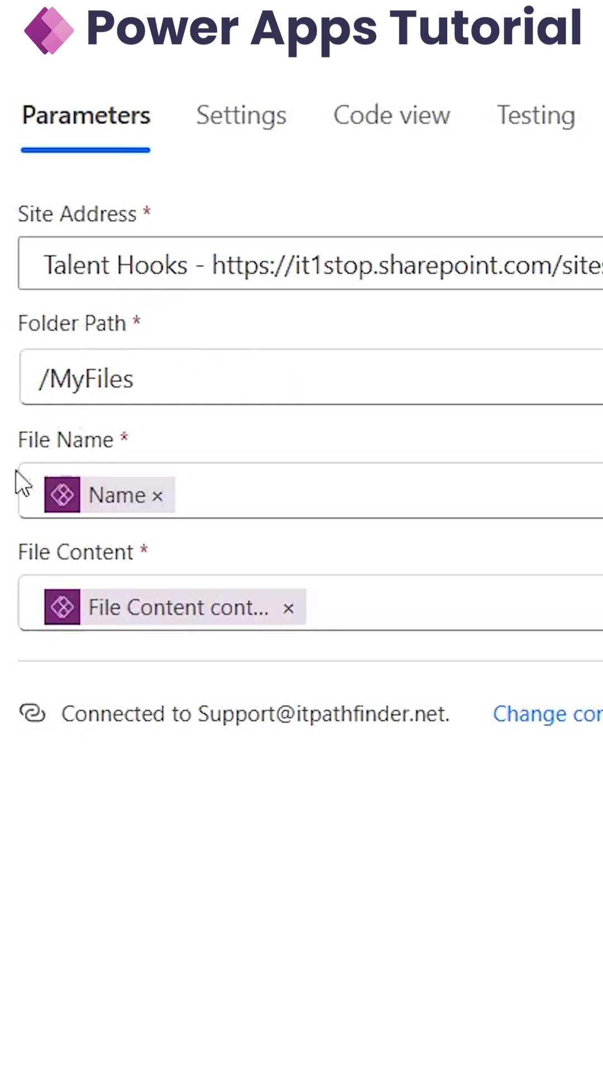
pyautogui.moveTo(45, 557)
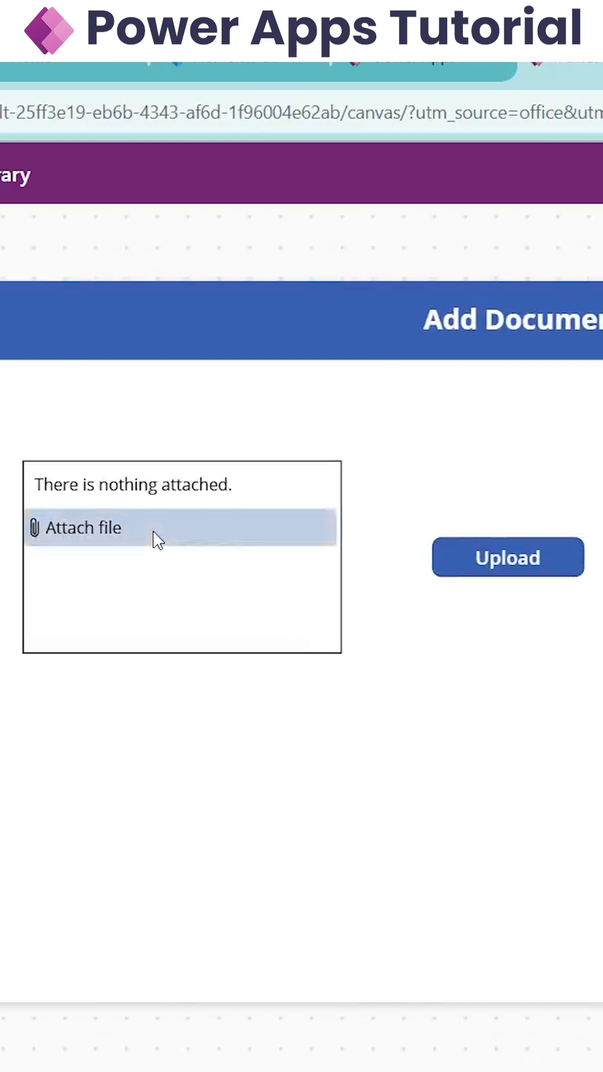
# Step: Attach L 3 GDA.pdf in preview and upload it to the document library
pyautogui.click(82, 526)
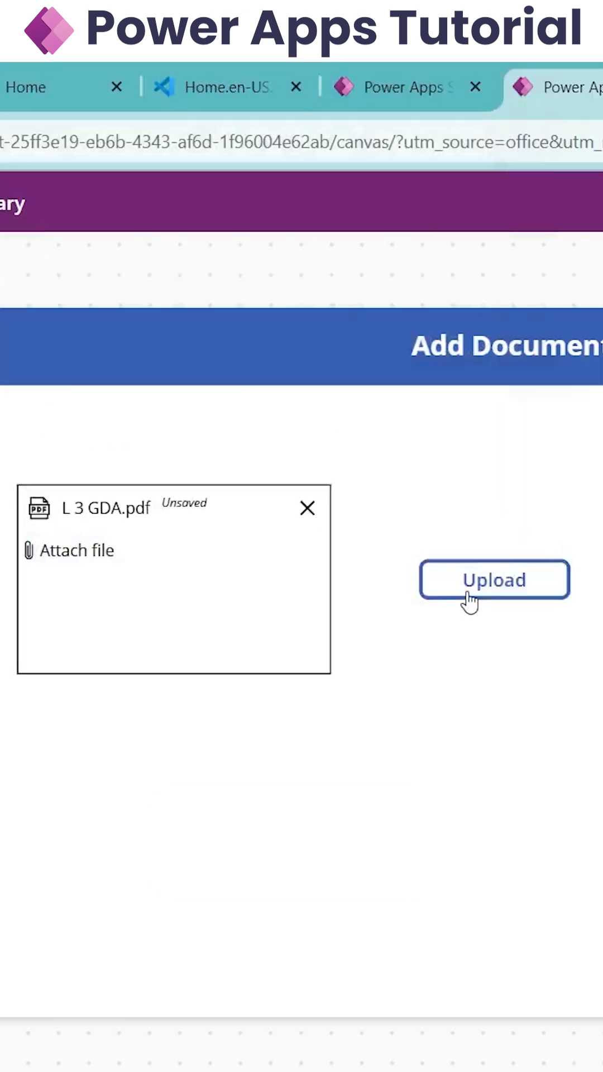
pyautogui.click(493, 579)
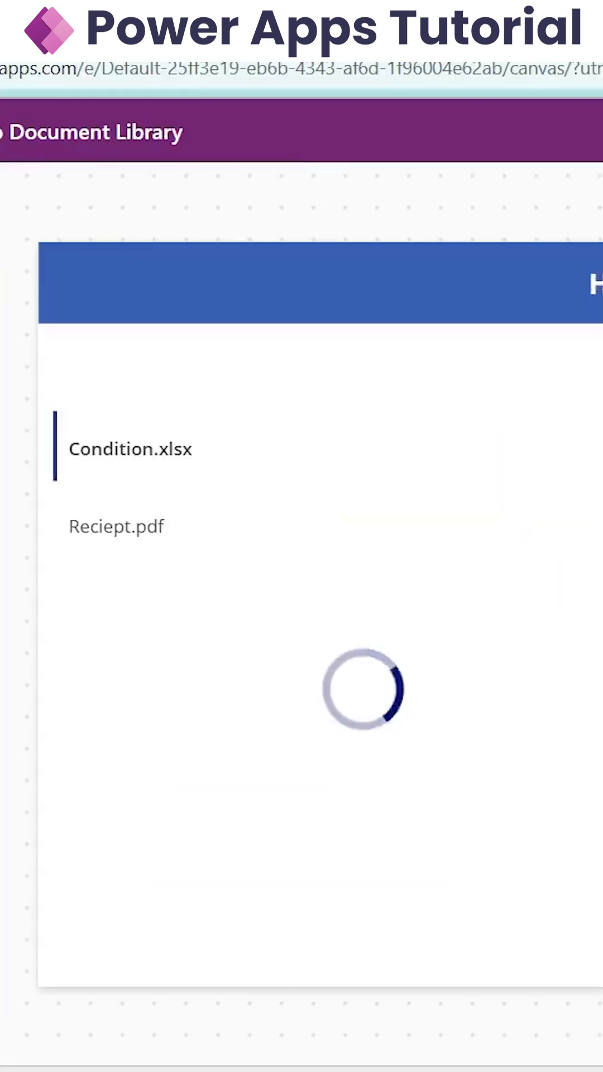